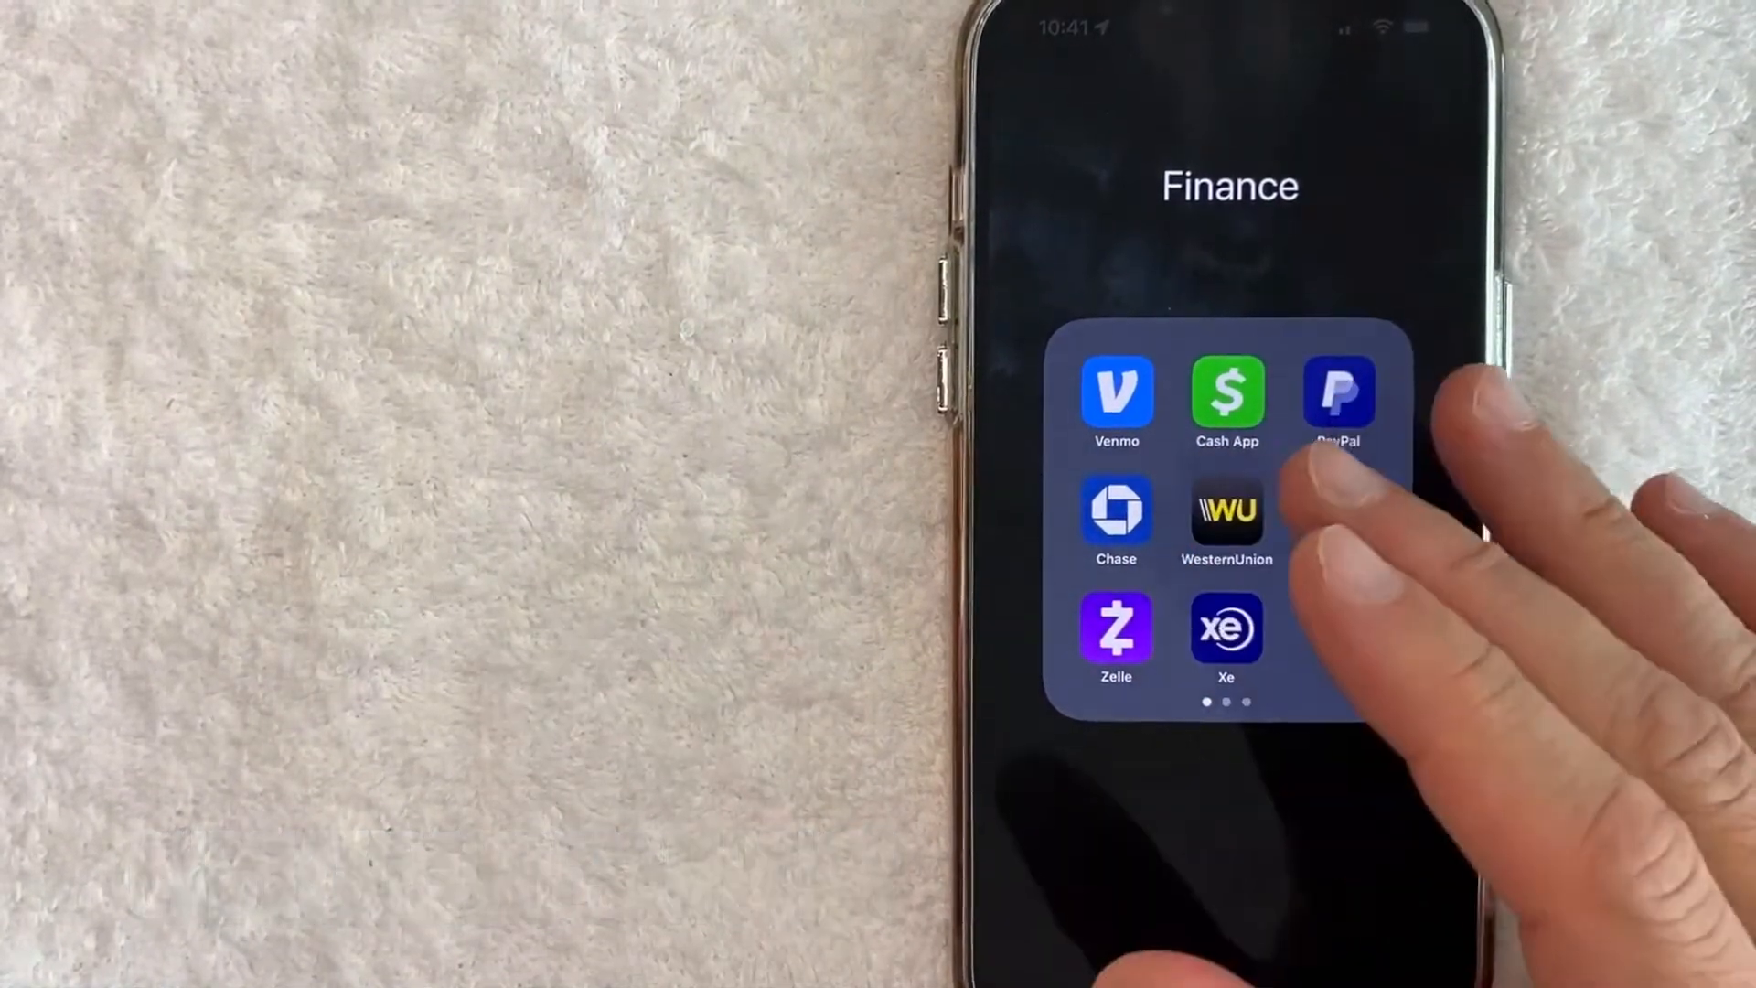
- Launch Cash App from the Finance folder to reach the payment keypad
{"action": "left_click", "coordinate": [1225, 391]}
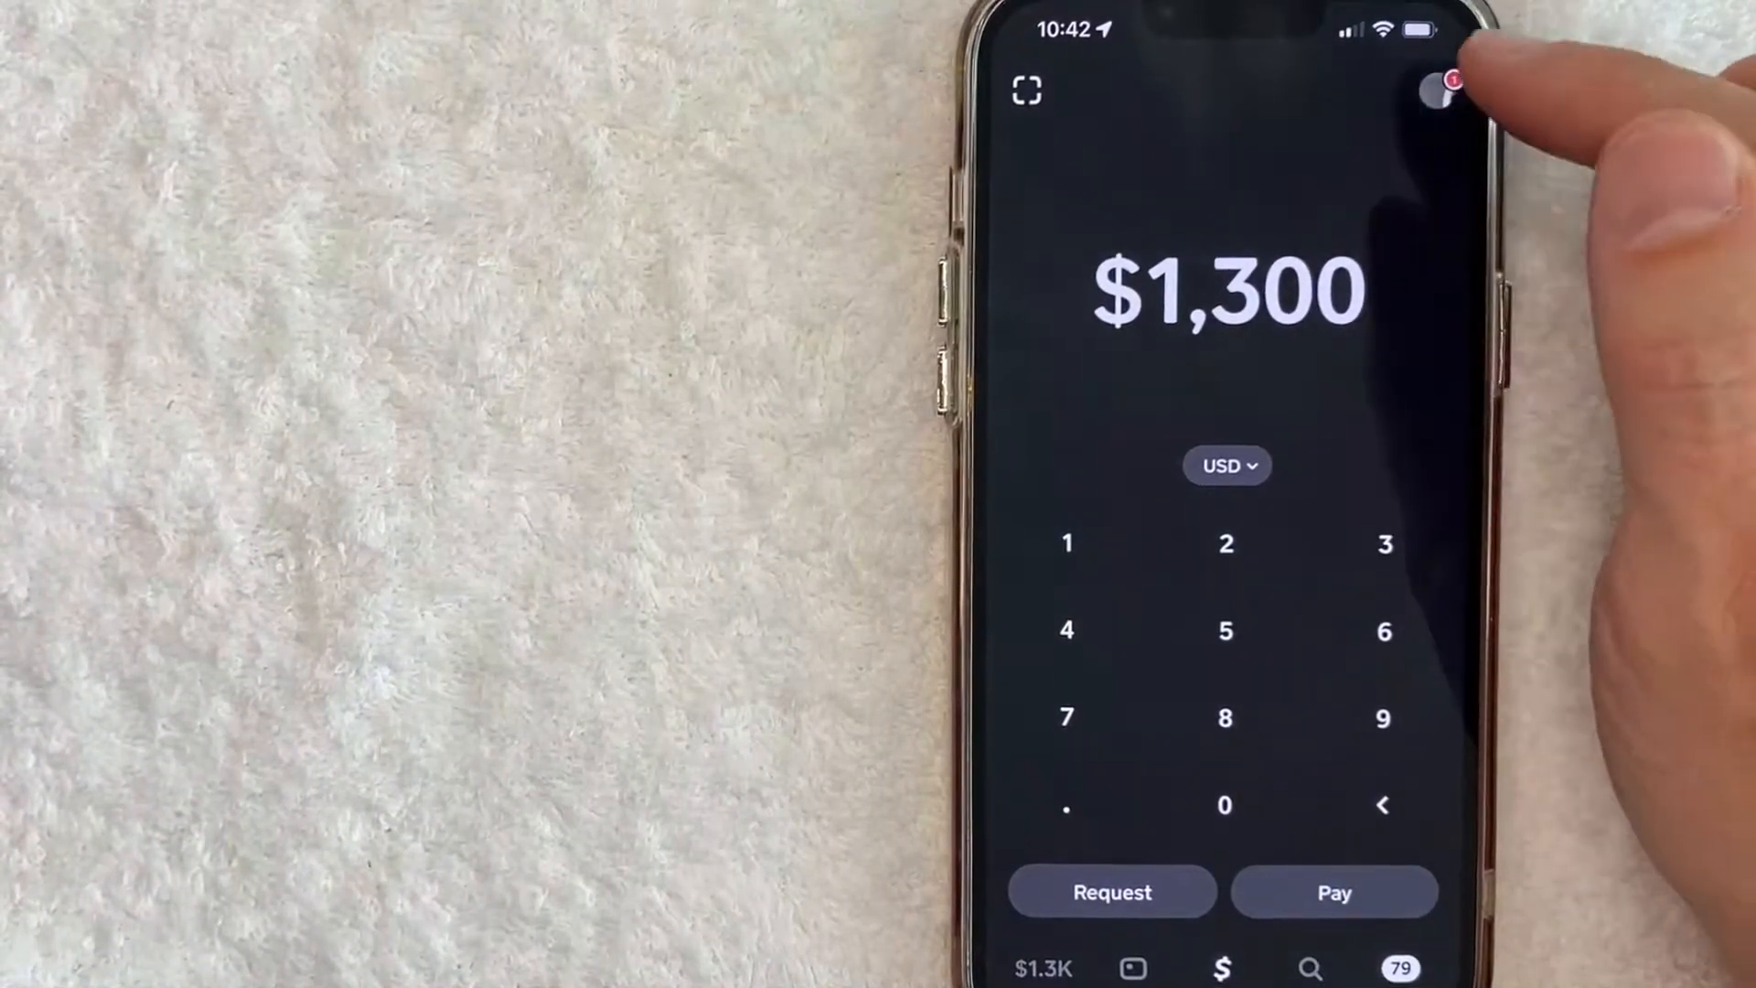
- Reach the Support help page through the profile's Your Account menu
{"action": "left_click", "coordinate": [1451, 89]}
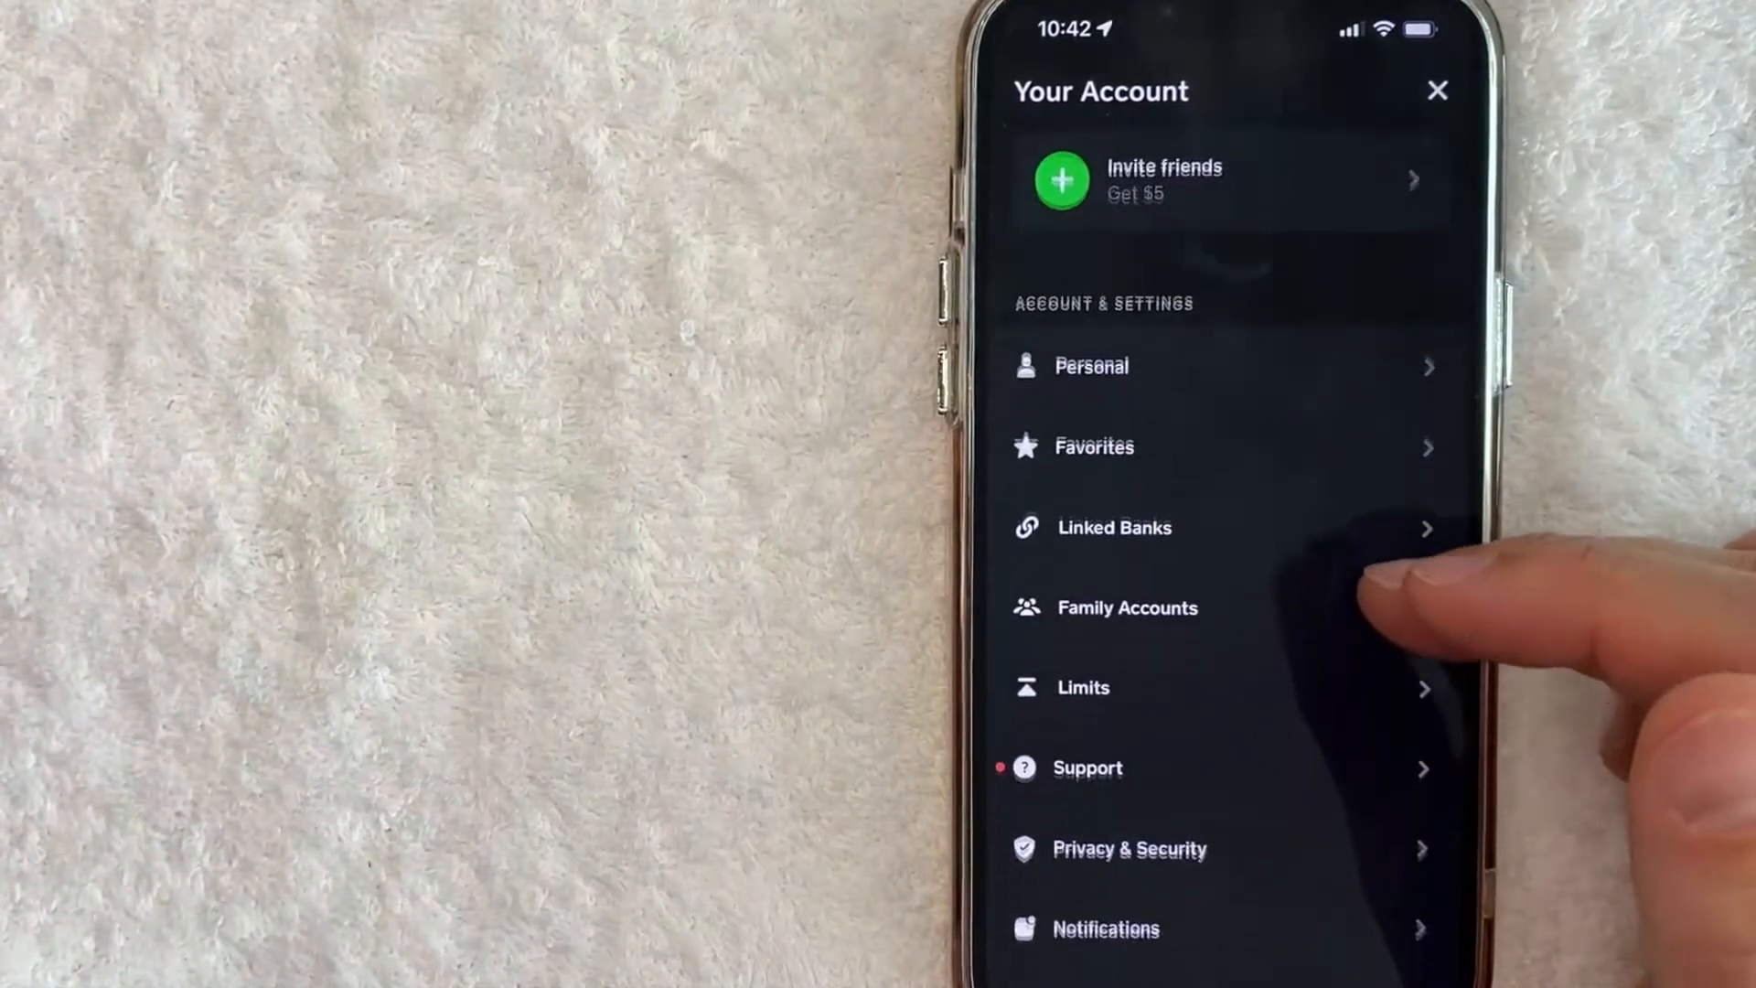
{"action": "scroll", "scroll_direction": "up", "scroll_amount": 3}
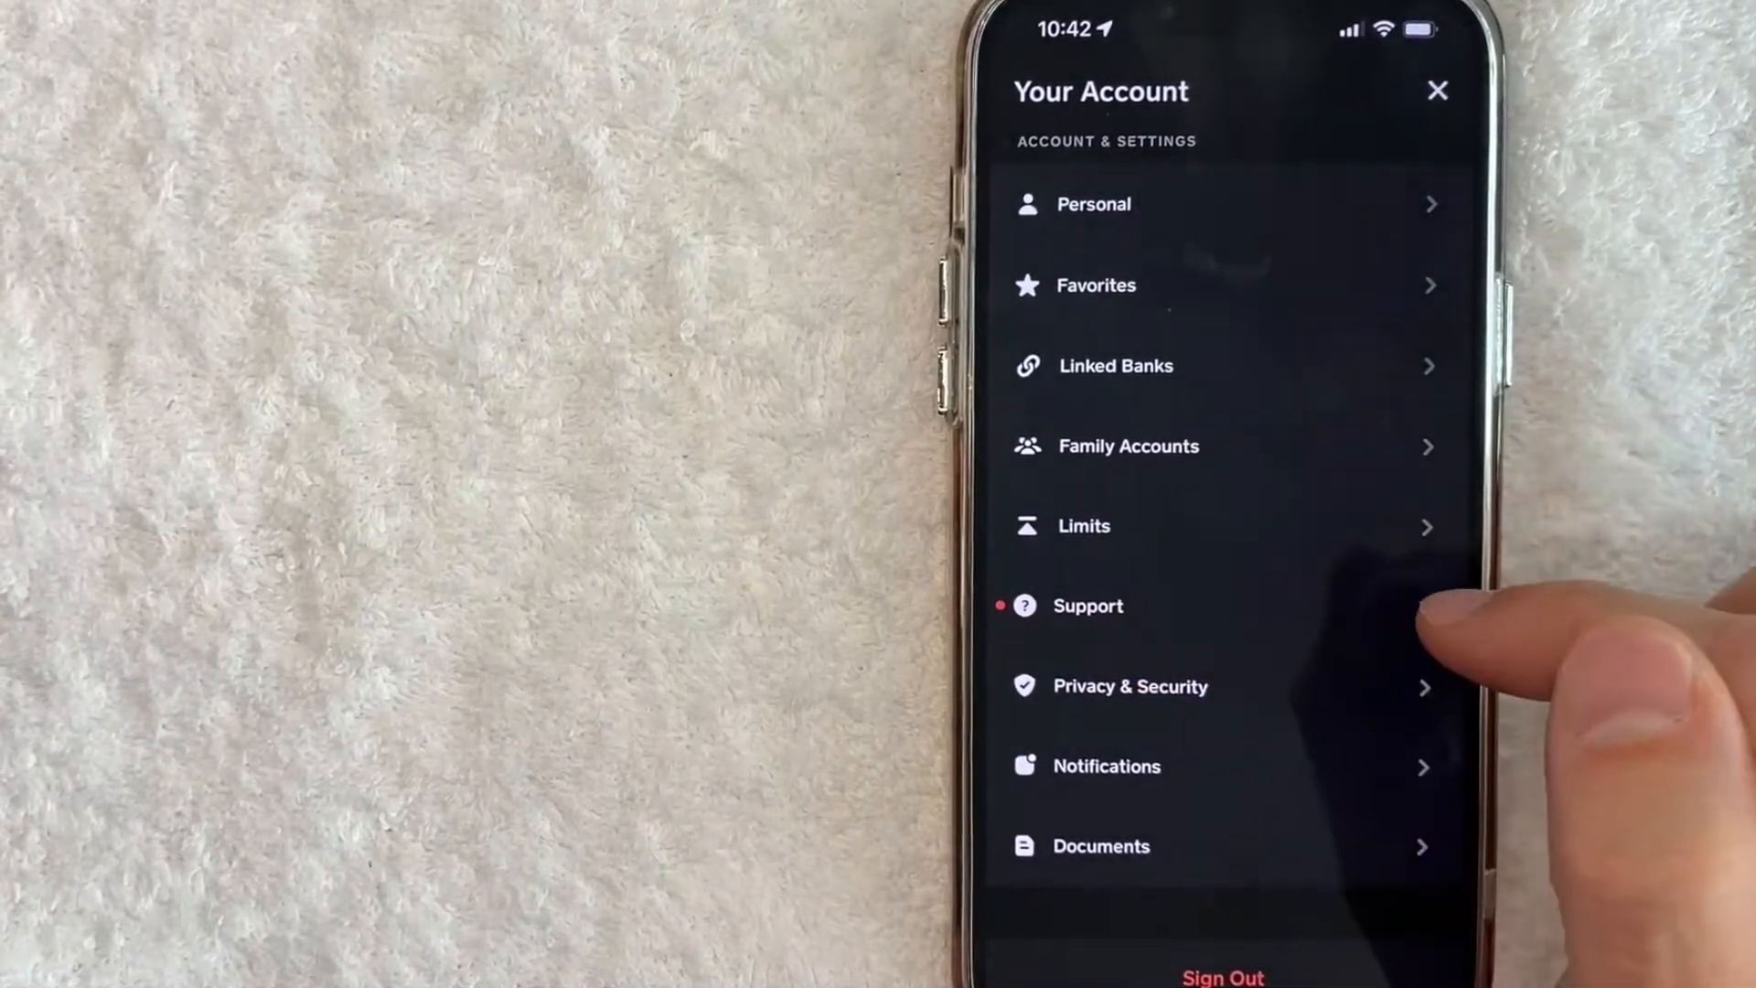
{"action": "left_click", "coordinate": [1086, 605]}
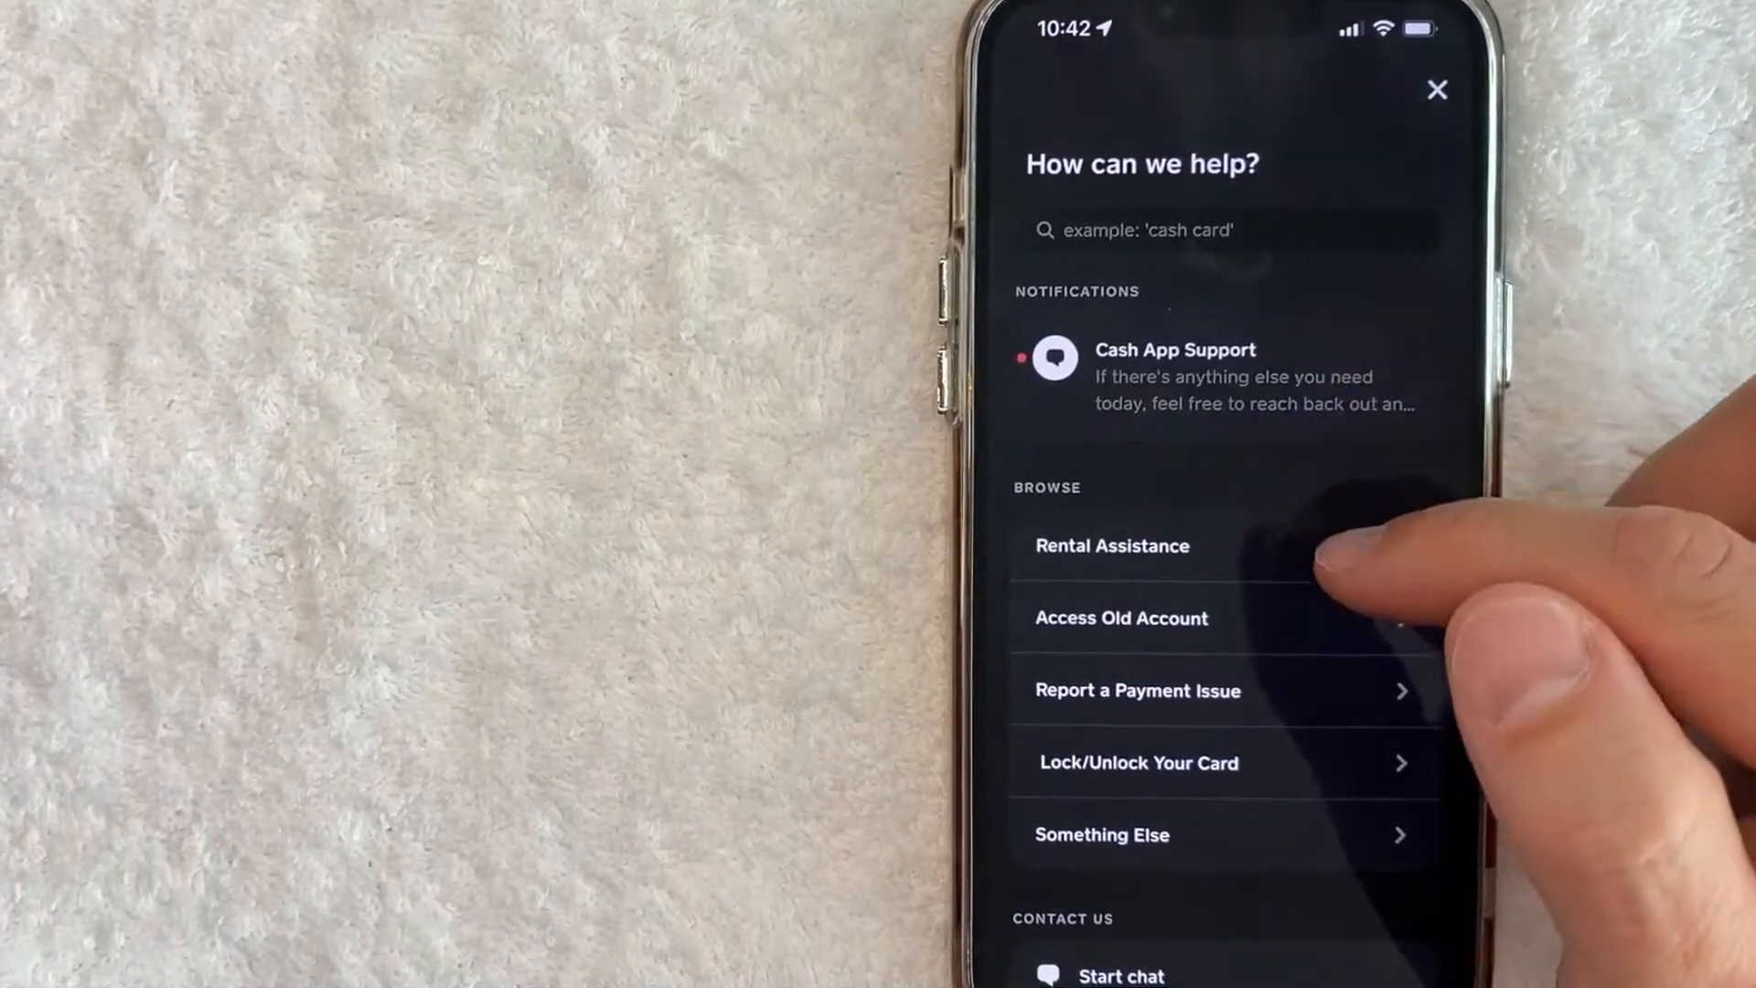